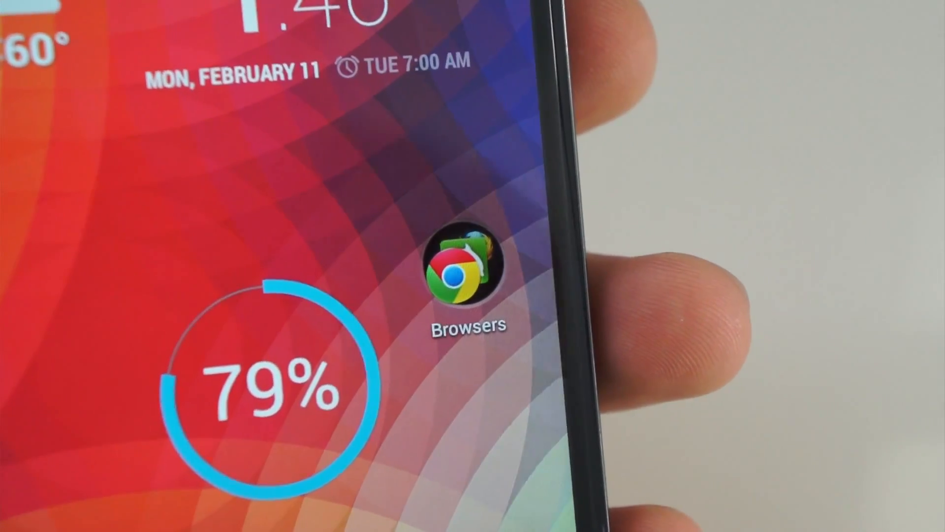
Launch Google Chrome from the home screen's Browsers folder.
{"action": "left_click", "coordinate": [468, 266]}
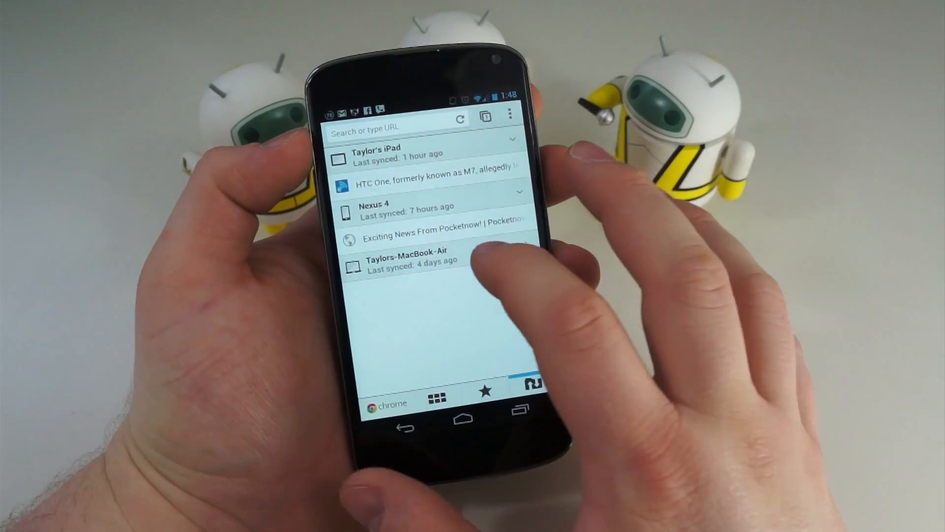
Load the Pocketnow tab synced from Nexus 4 and scroll through the page.
{"action": "left_click", "coordinate": [413, 257]}
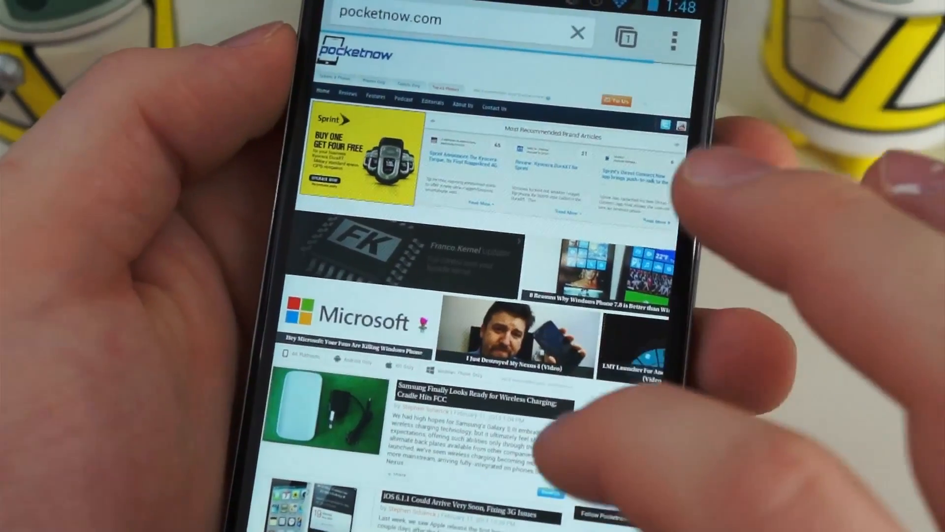
{"action": "scroll", "scroll_direction": "down", "scroll_amount": 3}
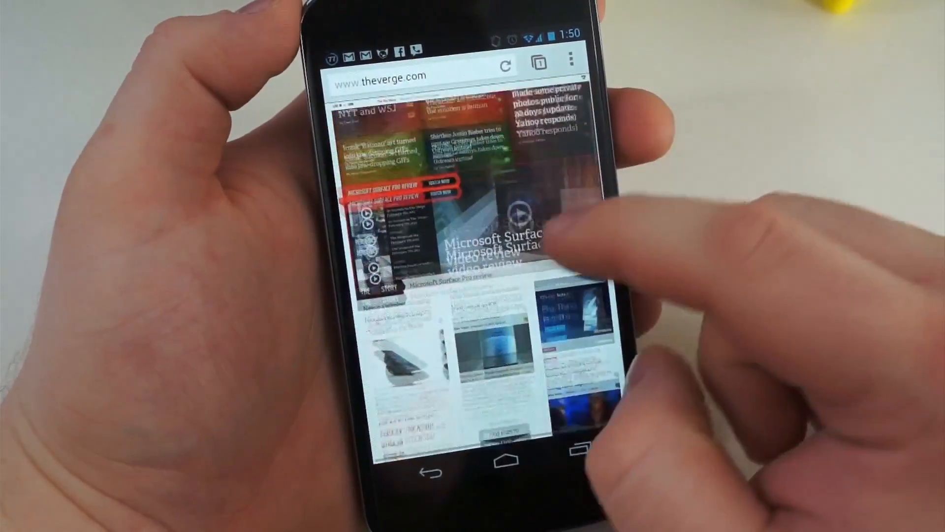
{"action": "scroll", "scroll_direction": "down", "scroll_amount": 3}
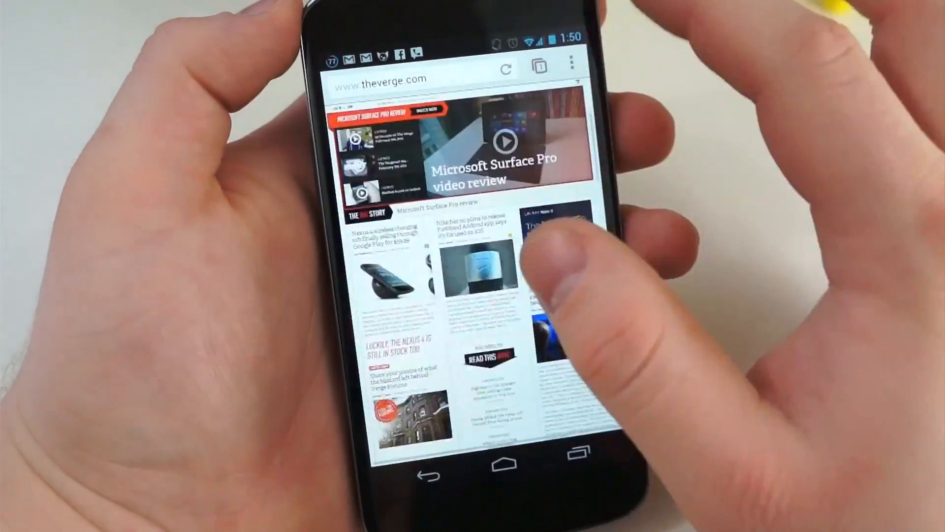
{"action": "scroll", "scroll_direction": "down", "scroll_amount": 3}
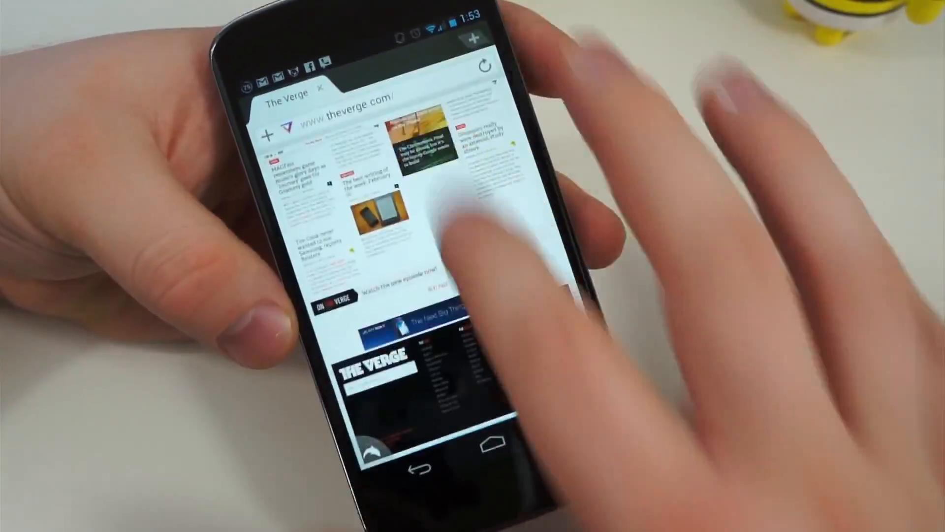
Scroll theverge.com in Dolphin, then go back to The Verge from Google.
{"action": "scroll", "scroll_direction": "down", "scroll_amount": 3}
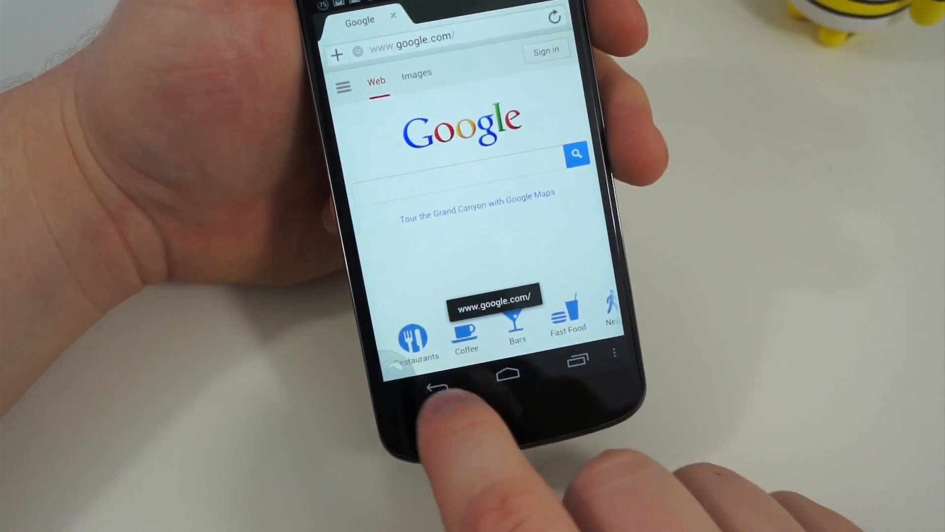
{"action": "left_click", "coordinate": [437, 389]}
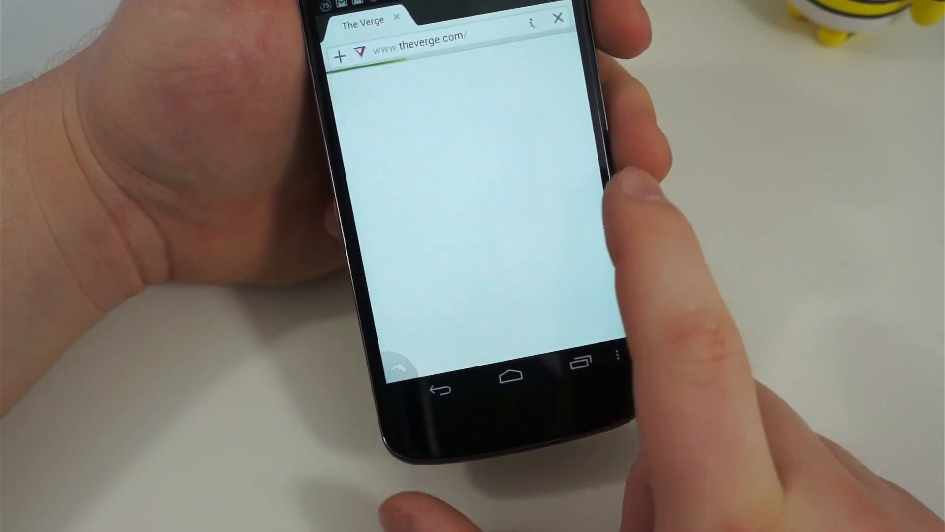
Scroll through Dolphin's add-ons list, then exit Dolphin Browser.
{"action": "left_click", "coordinate": [533, 18]}
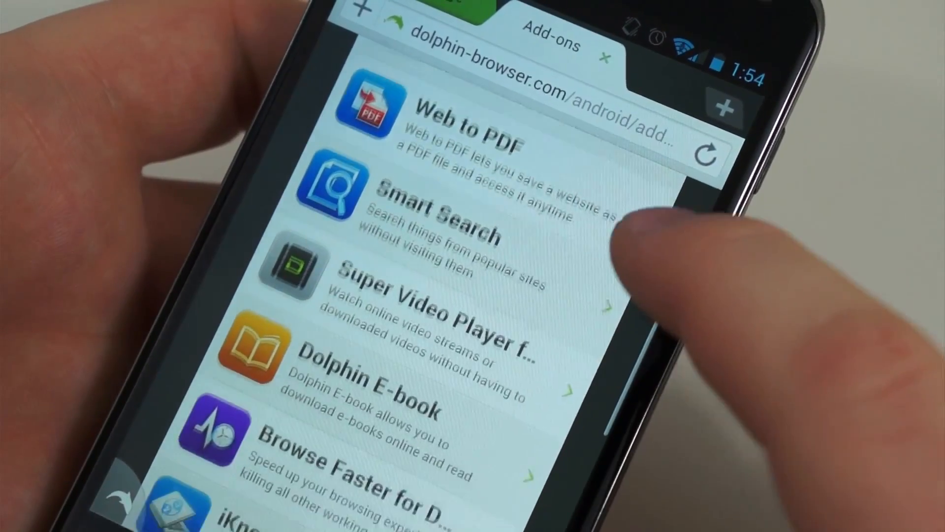
{"action": "scroll", "scroll_direction": "down", "scroll_amount": 3}
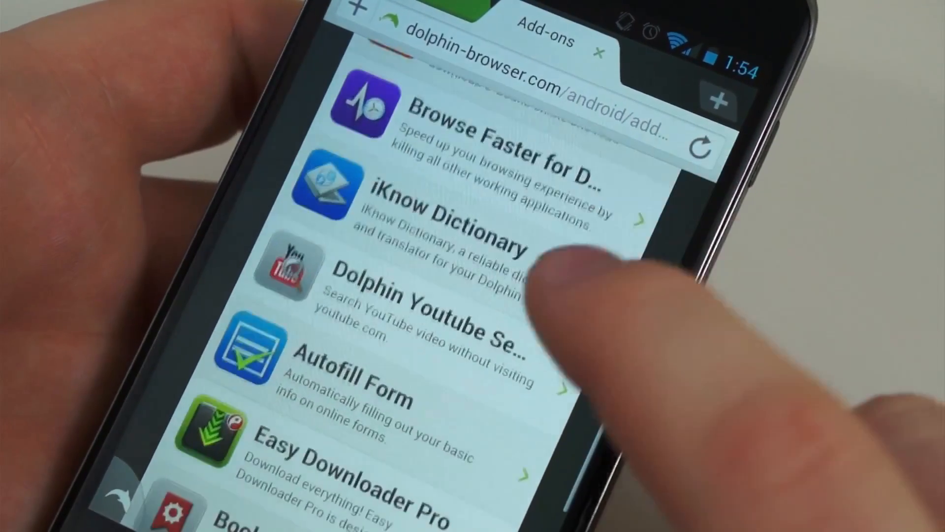
{"action": "scroll", "scroll_direction": "down", "scroll_amount": 3}
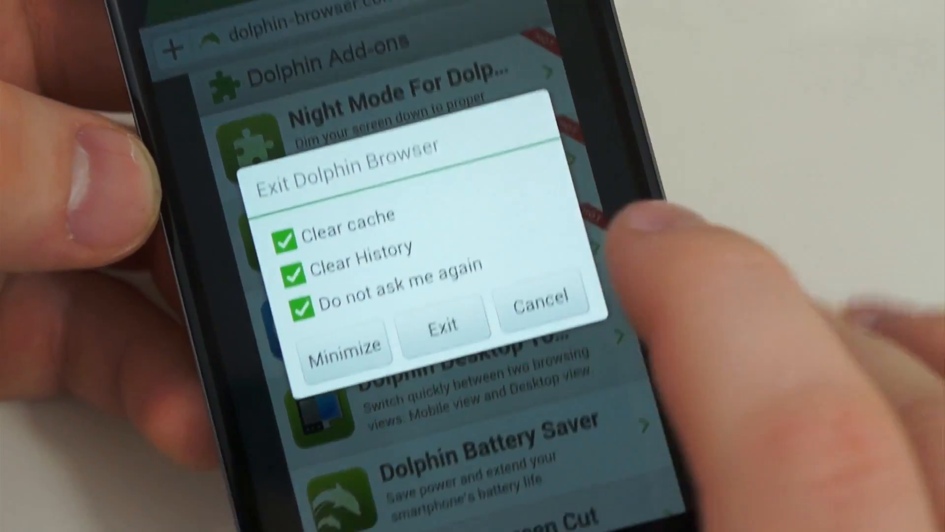
{"action": "left_click", "coordinate": [443, 322]}
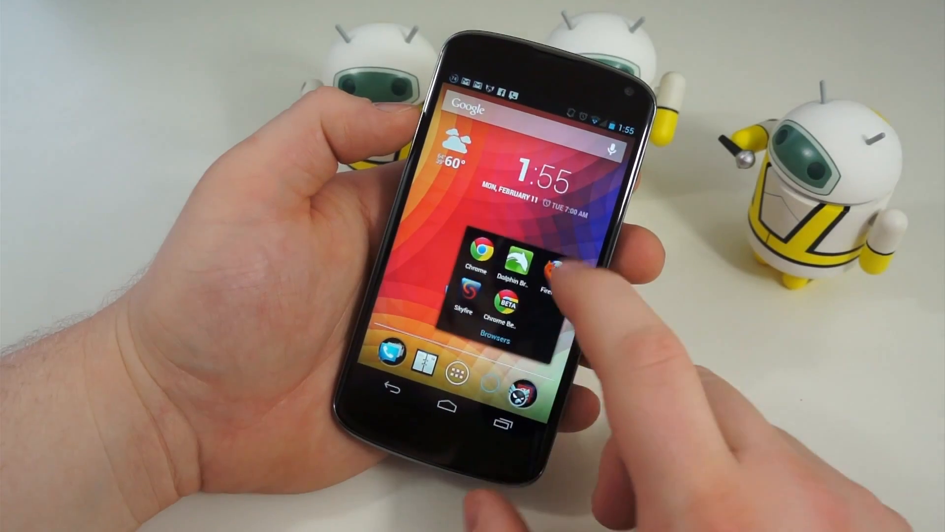
Launch Firefox and search 'the verge' from the address bar.
{"action": "left_click", "coordinate": [556, 268]}
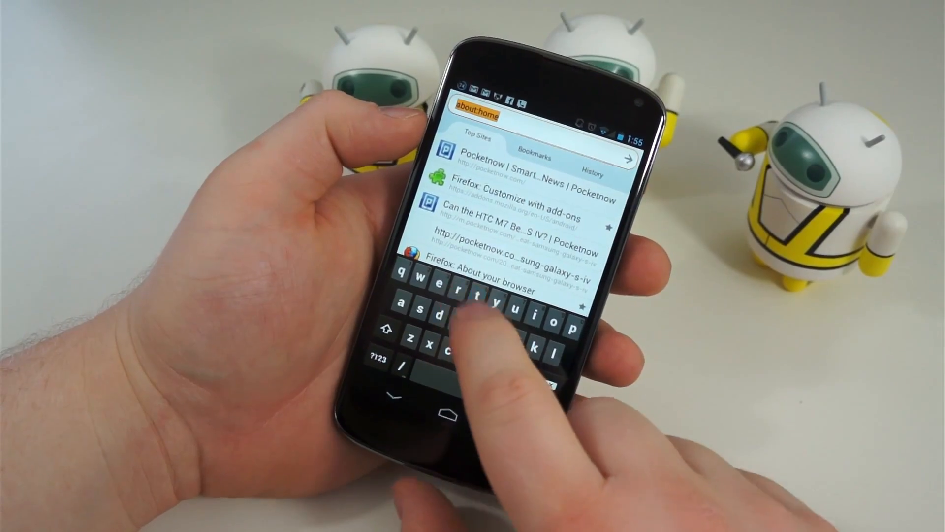
{"action": "type", "text": "the"}
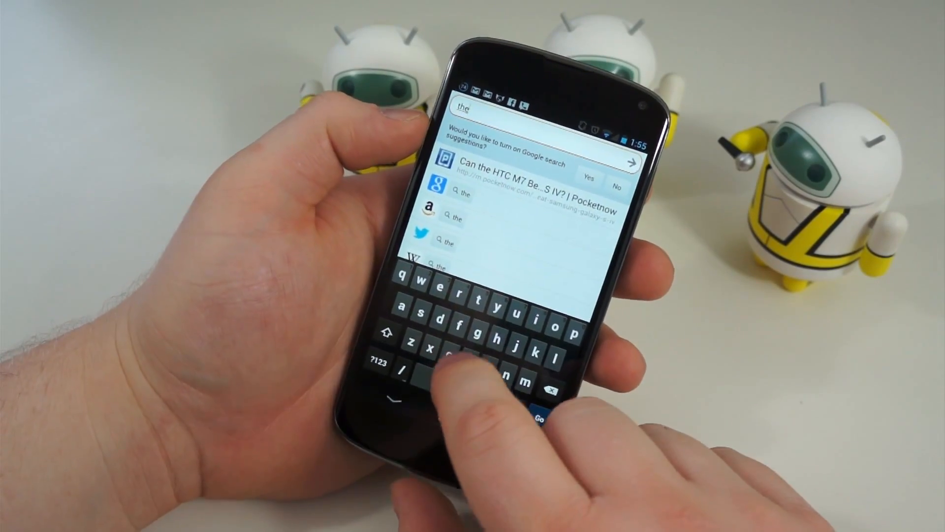
{"action": "type", "text": "verge"}
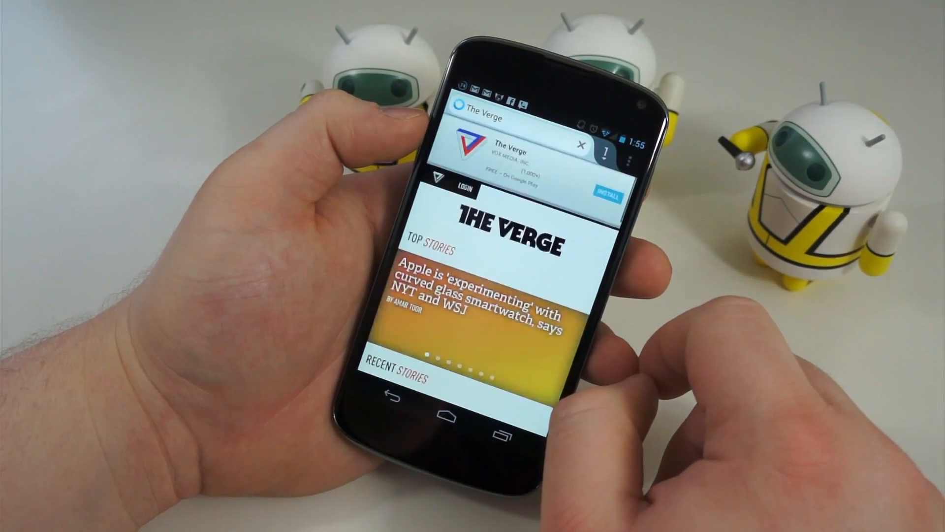
{"action": "scroll", "scroll_direction": "down", "scroll_amount": 3}
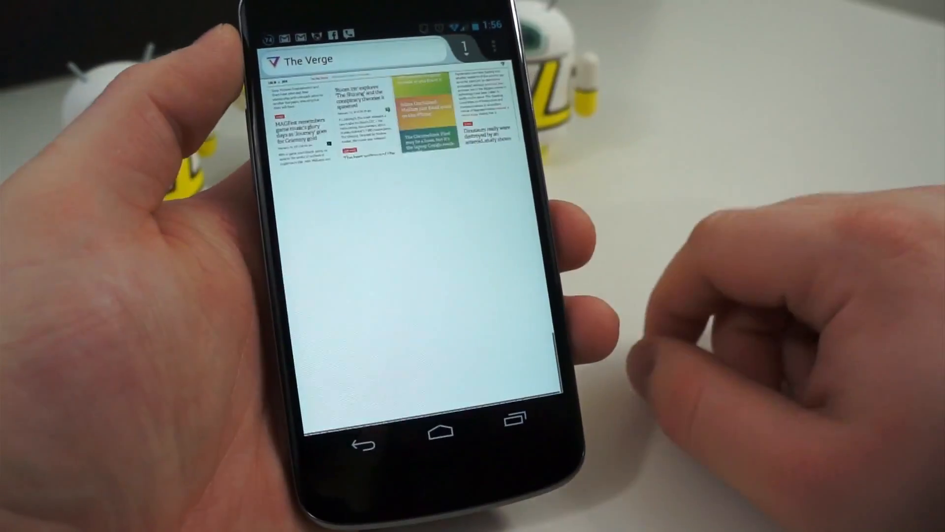
{"action": "scroll", "scroll_direction": "down", "scroll_amount": 3}
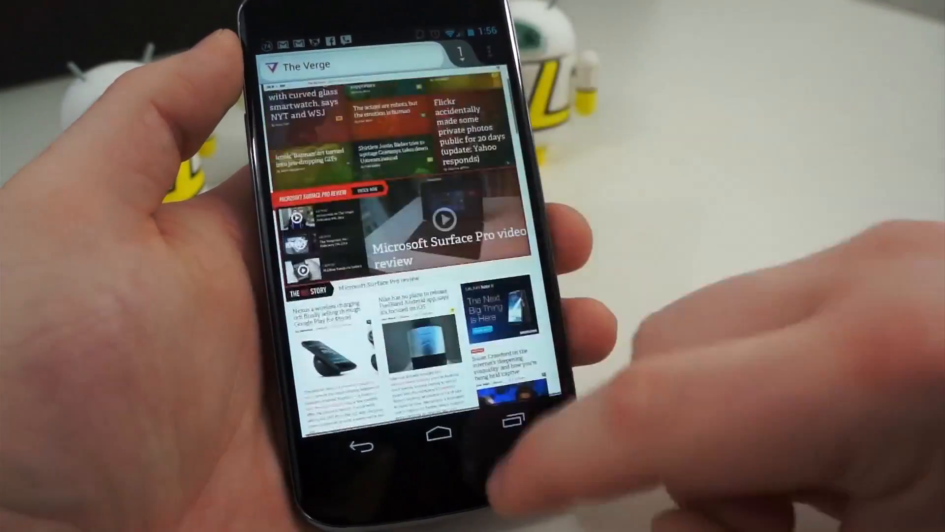
{"action": "scroll", "scroll_direction": "down", "scroll_amount": 3}
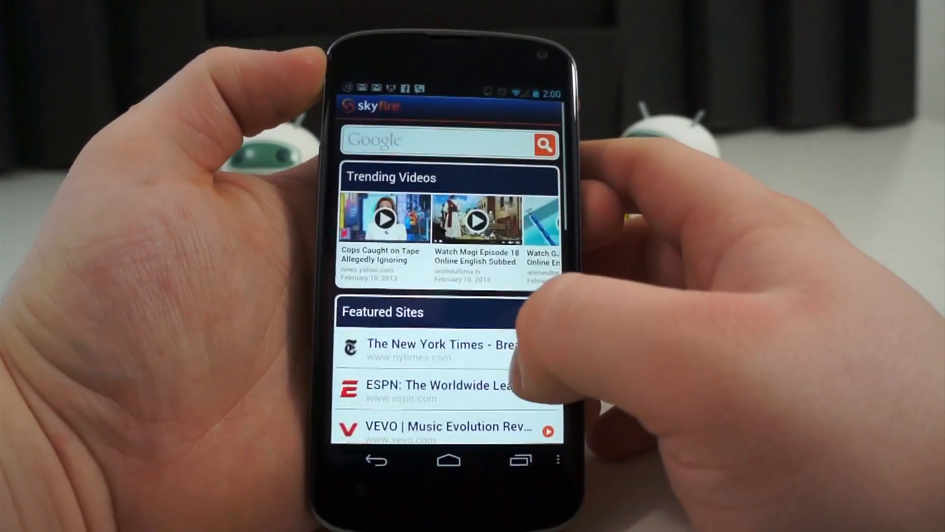
Open The New York Times from Skyfire's Featured Sites, then The Verge.
{"action": "left_click", "coordinate": [427, 344]}
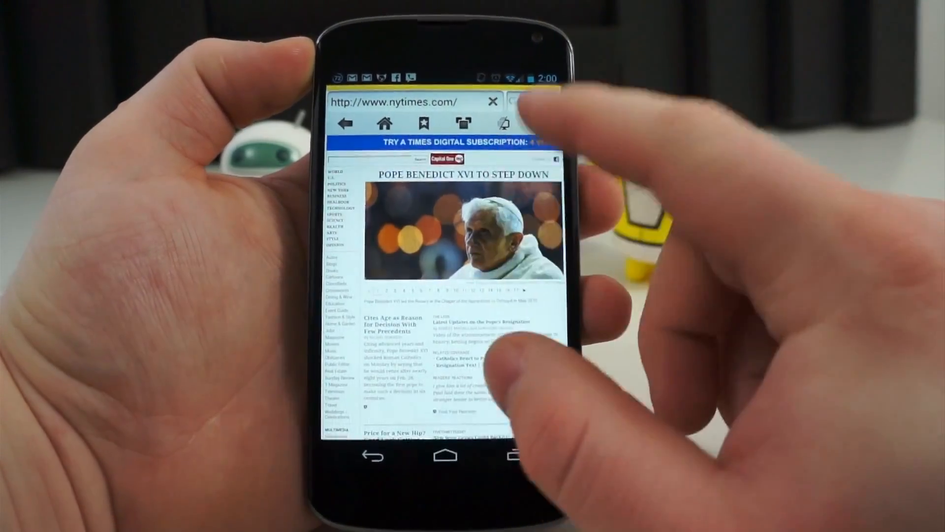
{"action": "left_click", "coordinate": [400, 101]}
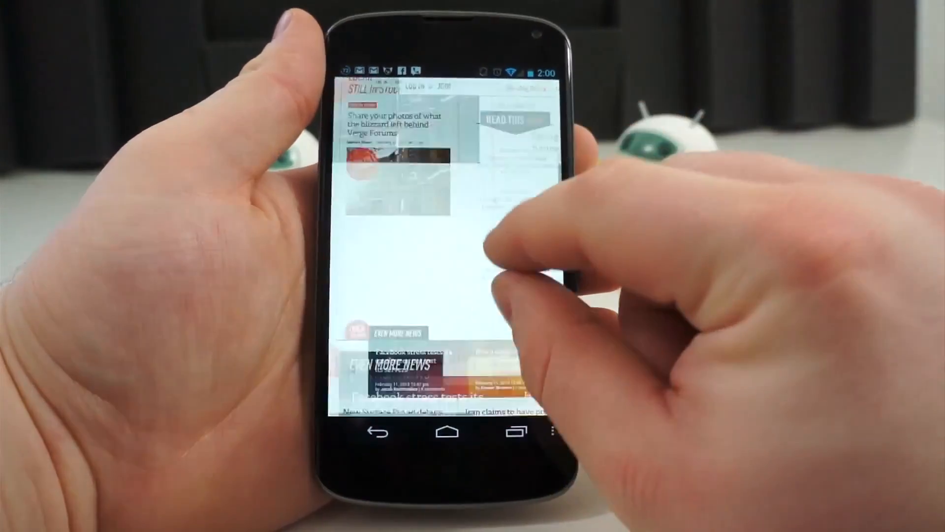
Scroll The Verge in Skyfire and open the trending Yahoo police video.
{"action": "scroll", "scroll_direction": "up", "scroll_amount": 3}
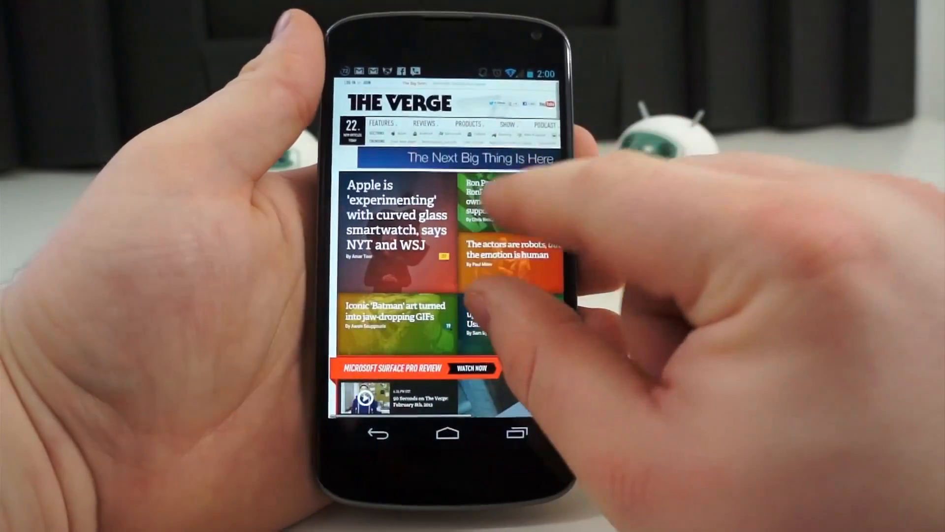
{"action": "scroll", "scroll_direction": "down", "scroll_amount": 3}
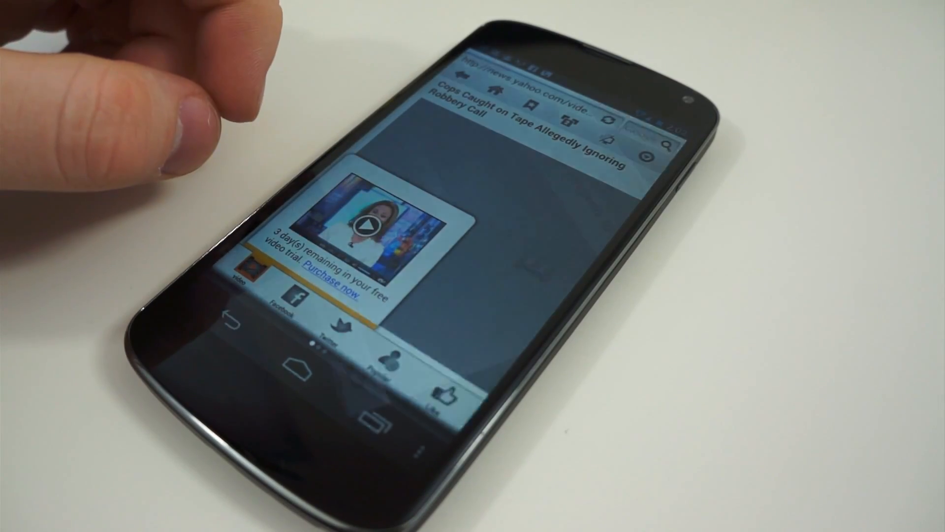
{"action": "left_click", "coordinate": [371, 226]}
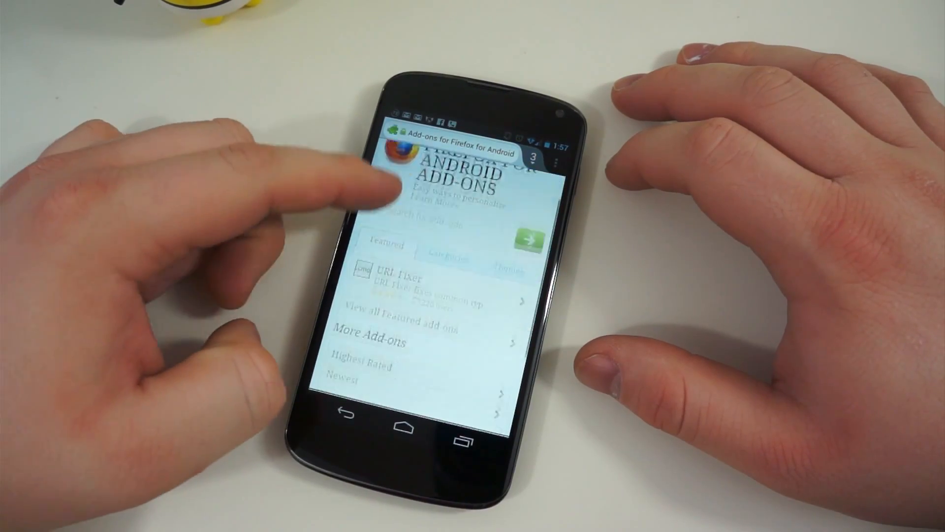
Scroll the Firefox for Android add-ons page down to View Full Site.
{"action": "scroll", "scroll_direction": "down", "scroll_amount": 3}
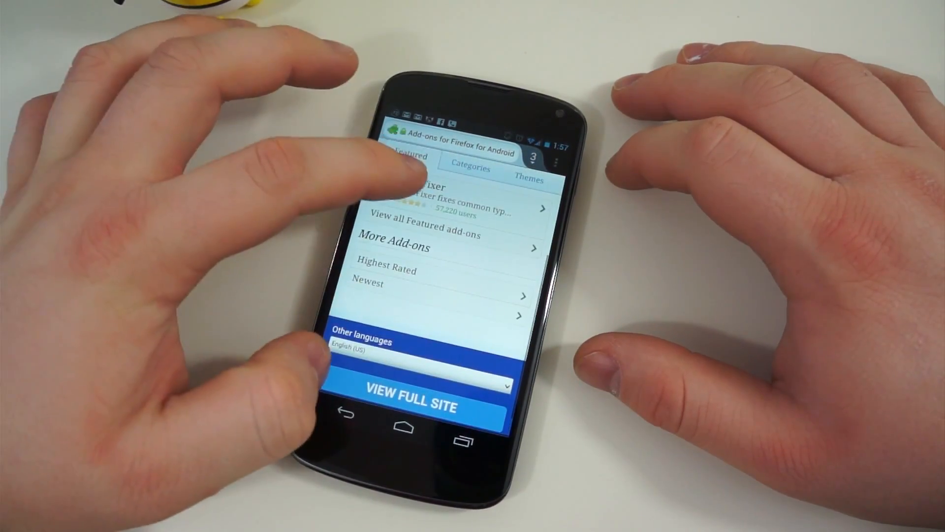